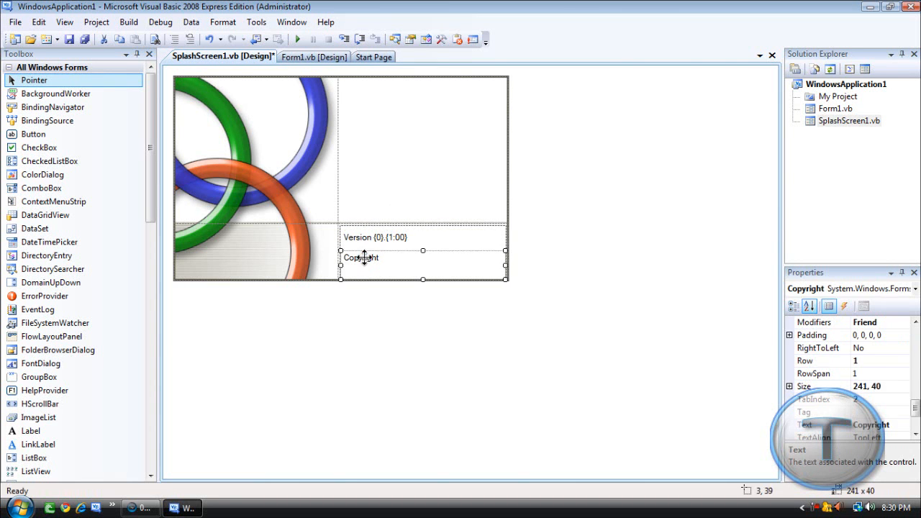
Step: Select the Copyright label on the splash screen and review the MainLayoutPanel properties
left_click(301, 99)
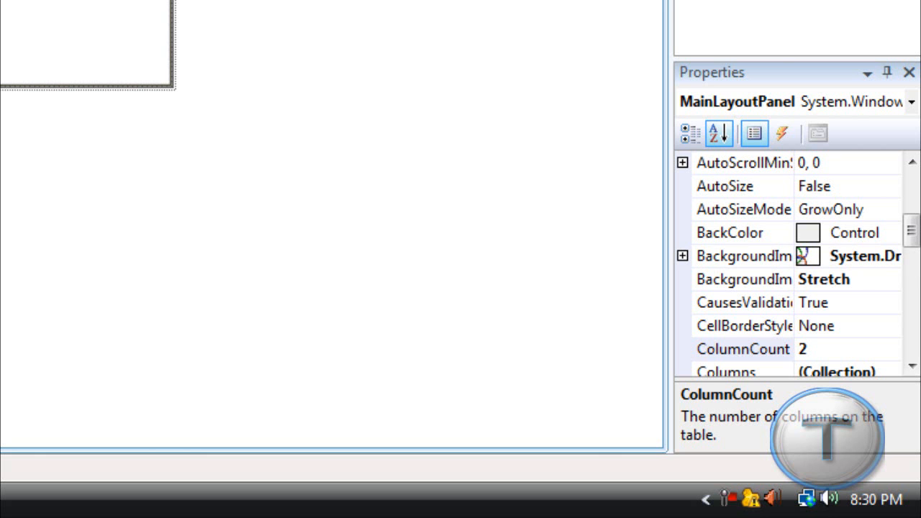
mouse_move(880, 244)
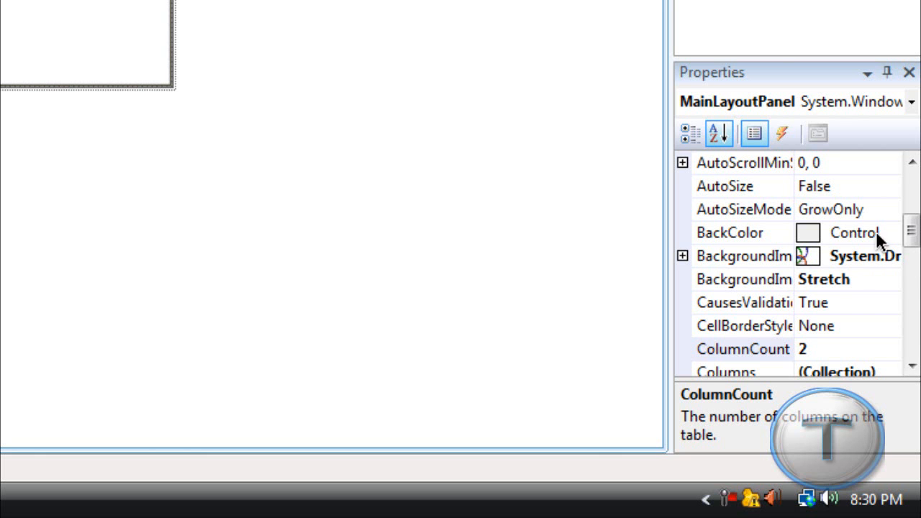
scroll("down", 3)
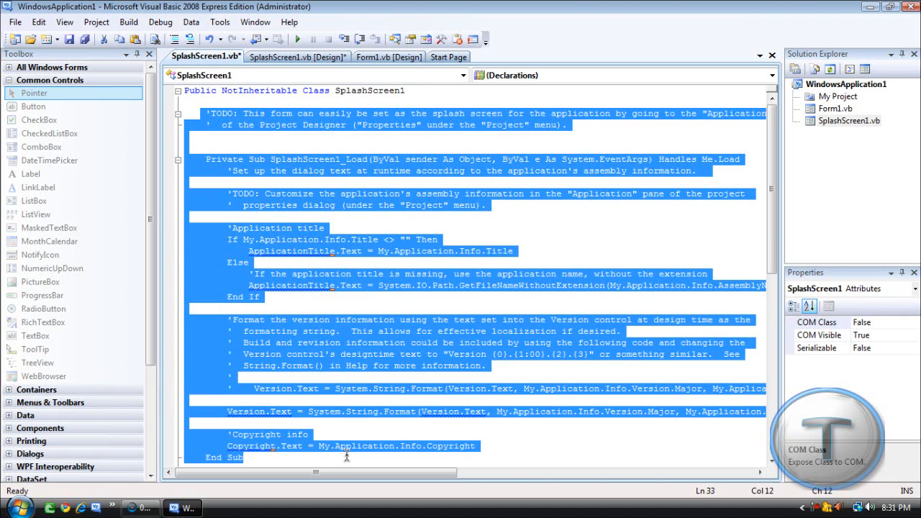
Step: Delete SplashScreen1's template code down to a bare class and return to its design view
key("Delete")
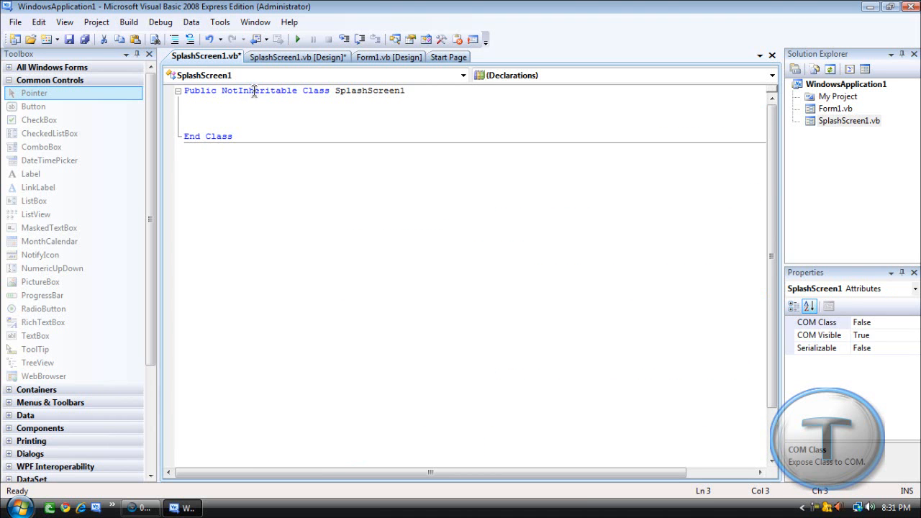
left_click(297, 58)
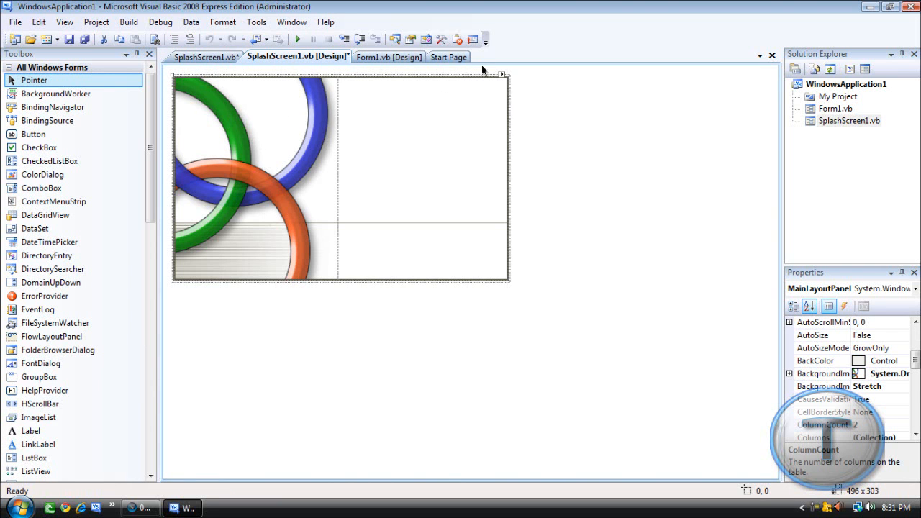
mouse_move(389, 58)
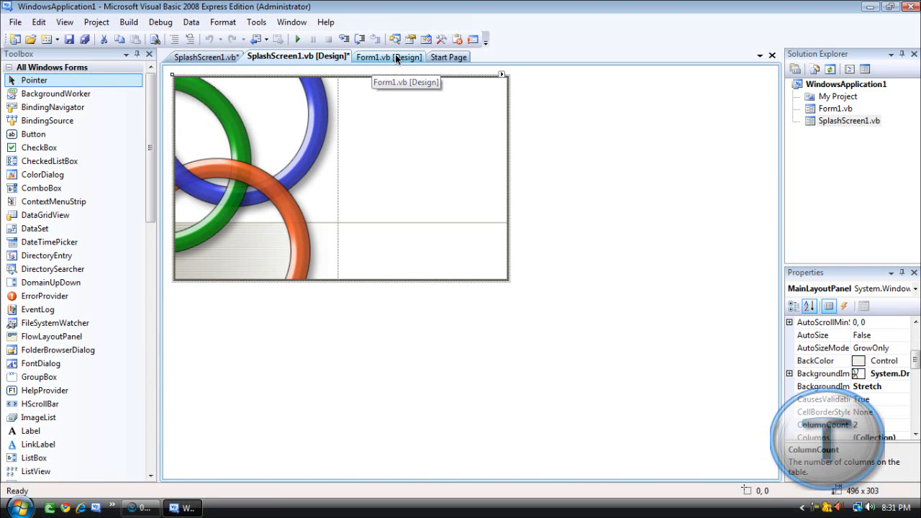
Step: Show Form1's blank designer and bring up the Project menu
left_click(389, 58)
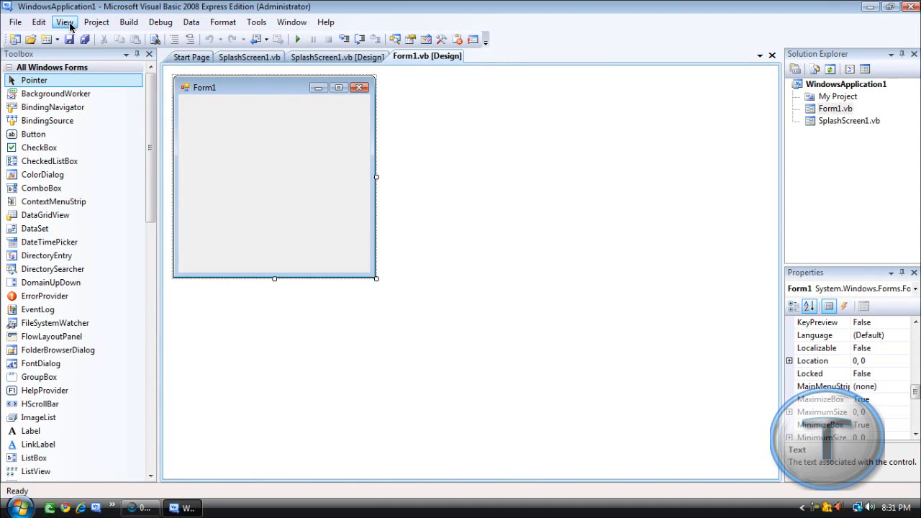
left_click(96, 22)
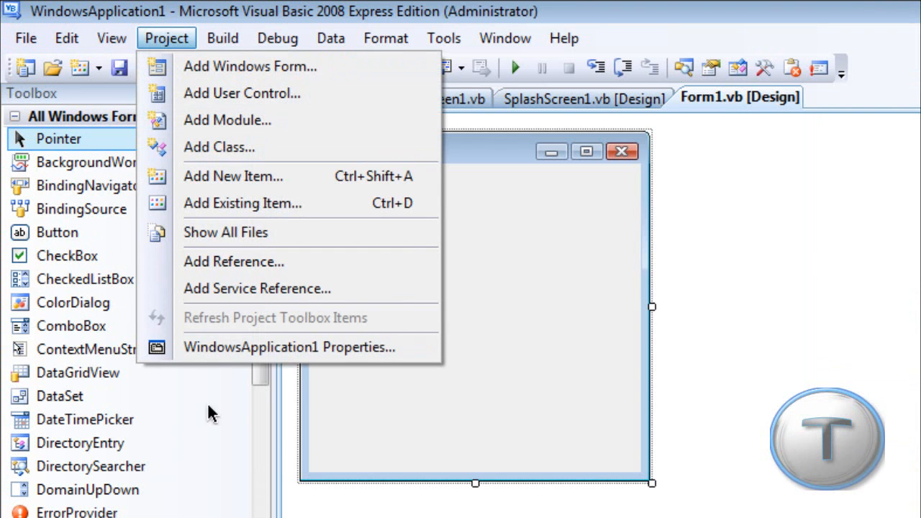
Step: Set SplashScreen1 as the splash screen in WindowsApplication1's Application properties
left_click(287, 347)
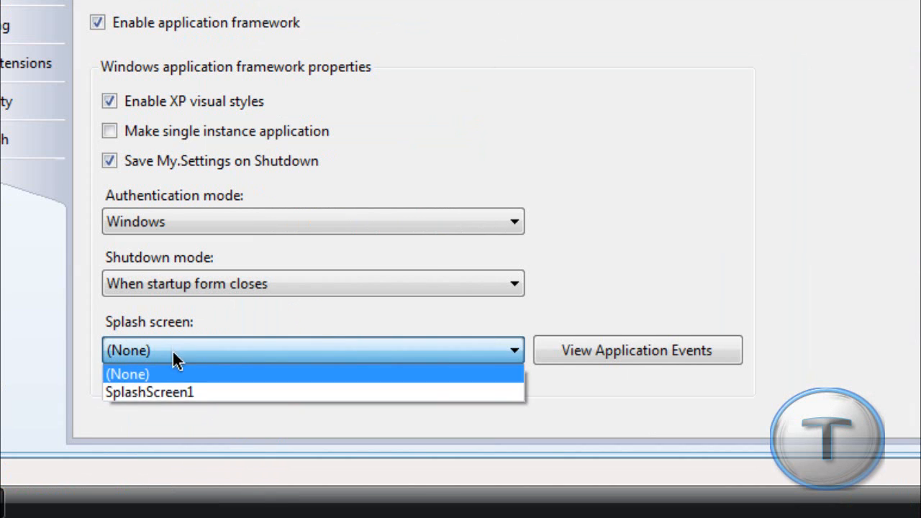
left_click(149, 392)
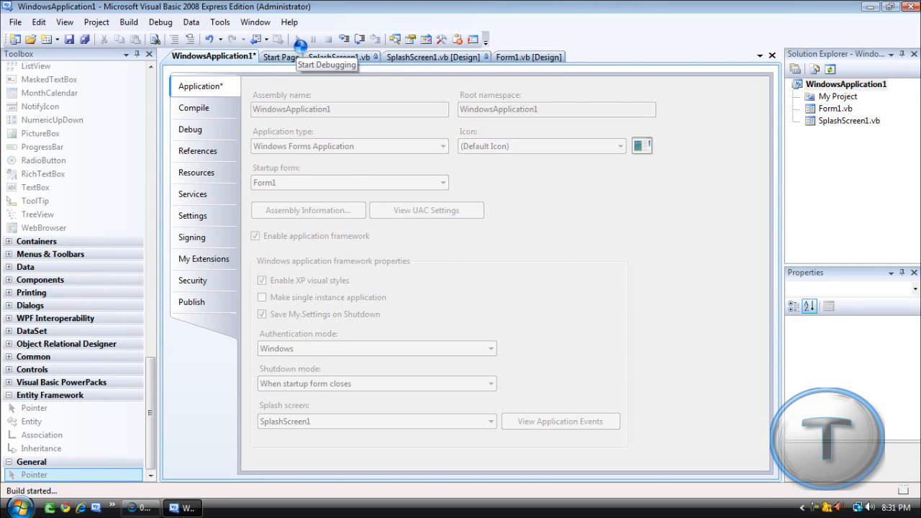
left_click(296, 56)
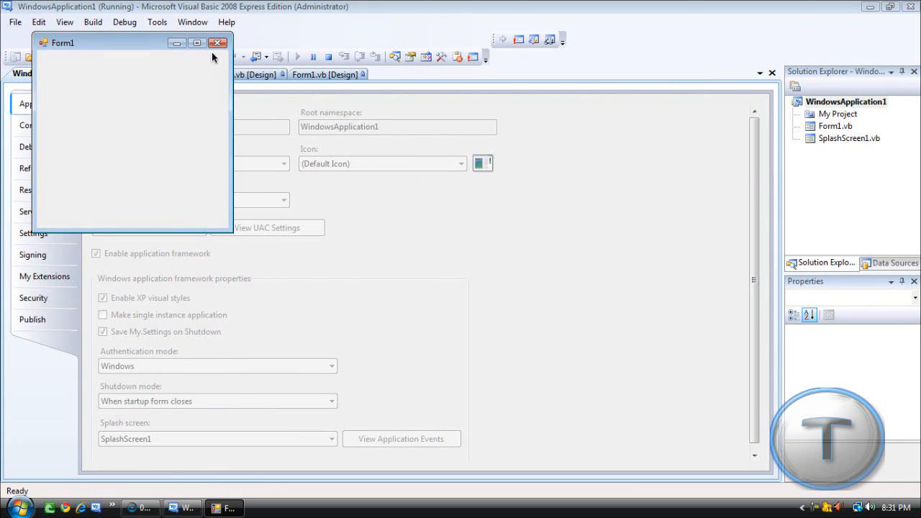
left_click(219, 44)
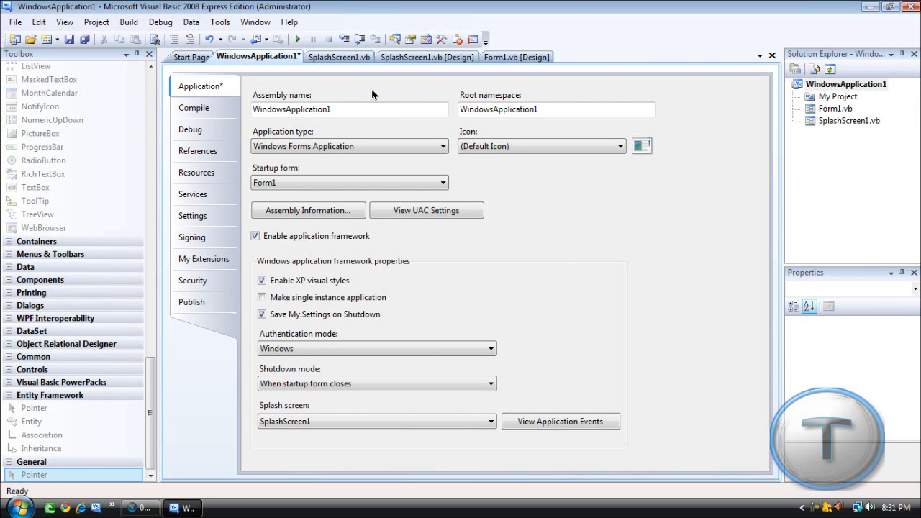
left_click(348, 109)
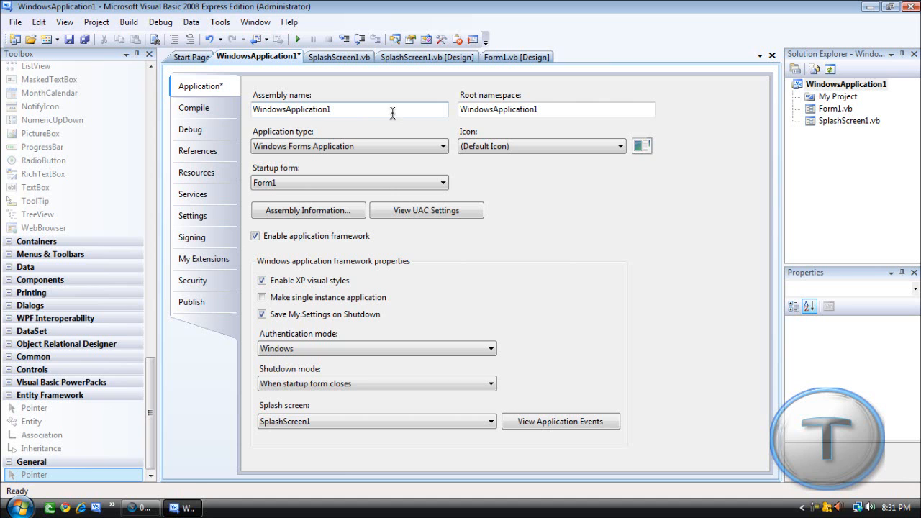